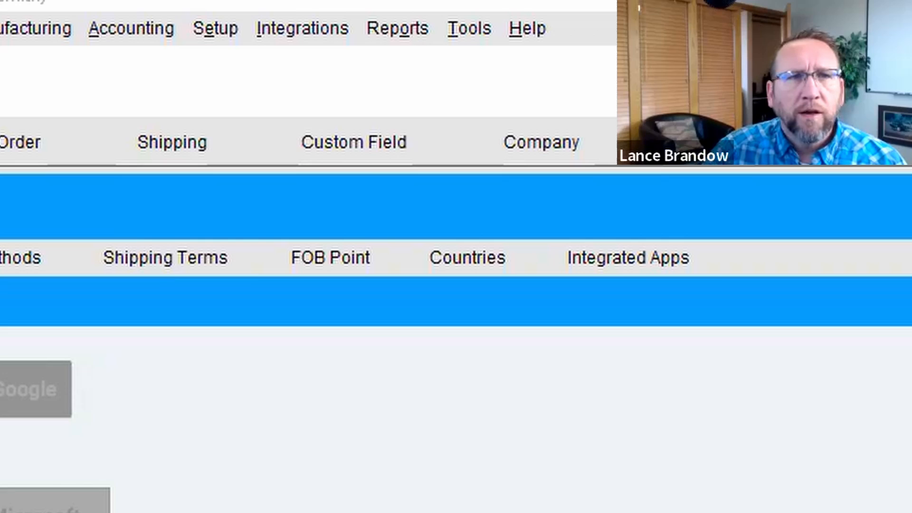
Open Setup > Settings to show the company Email tab with authentication and SMTP details
click(215, 28)
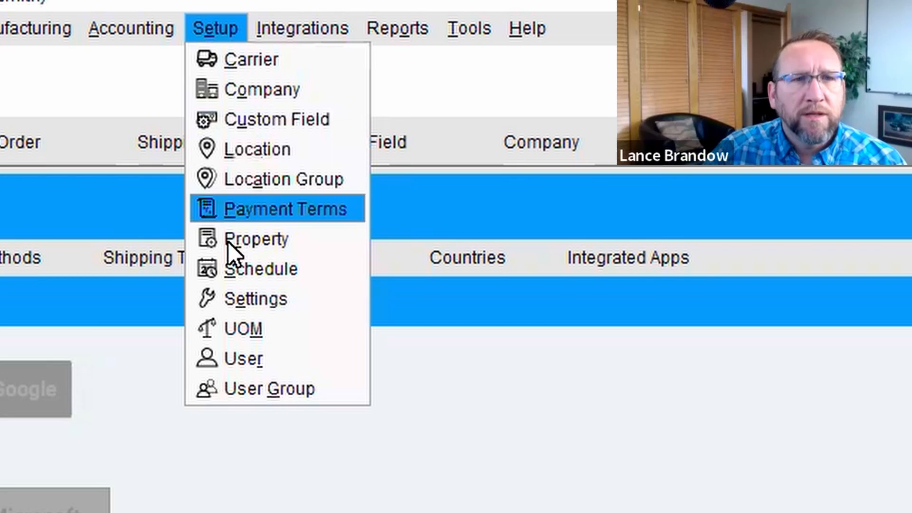
click(255, 298)
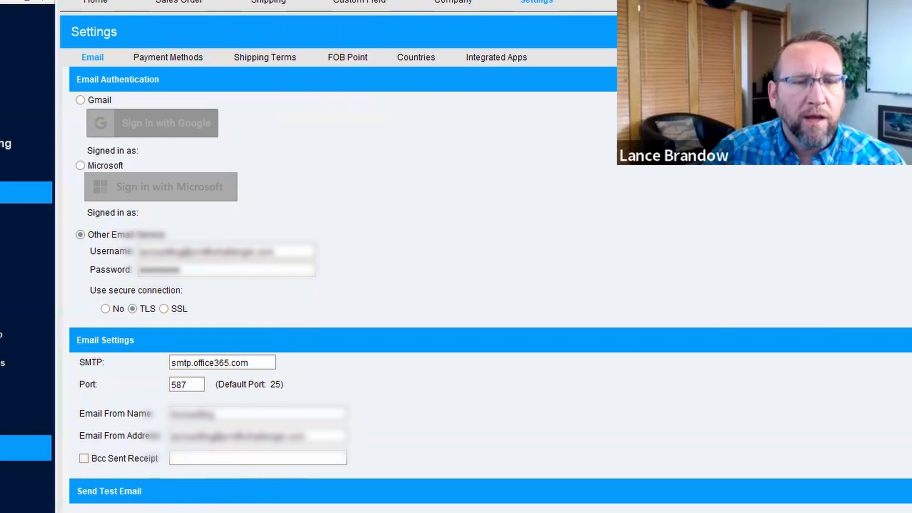
mouse_move(366, 303)
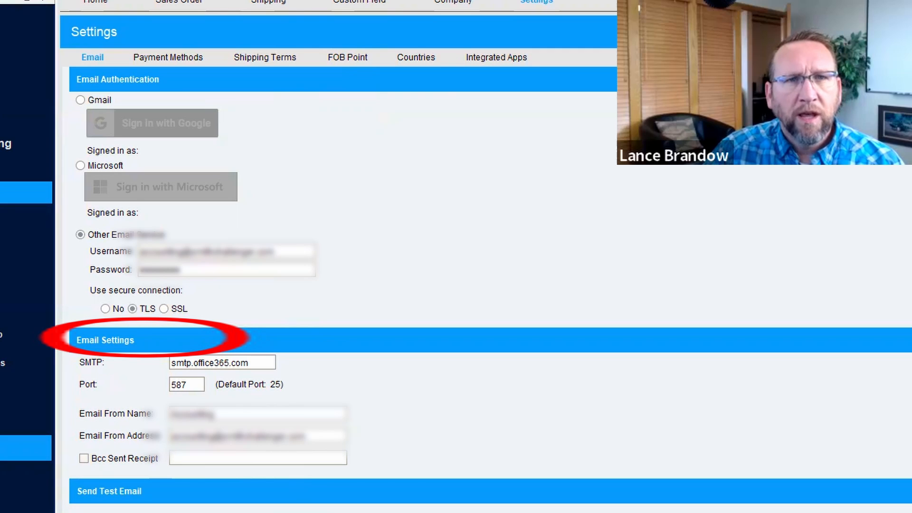
Open Tools > Program Options and scroll the per-user Email tab's blank SMTP and sender fields
click(99, 41)
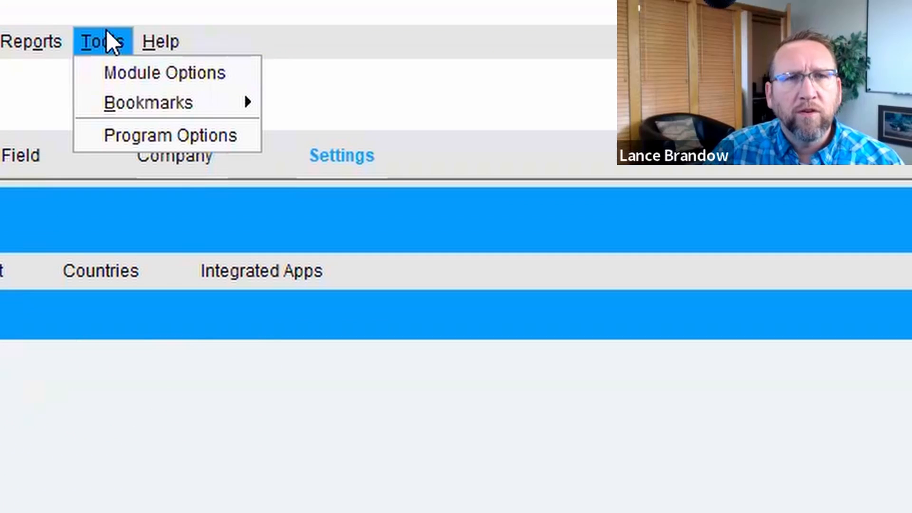
click(169, 135)
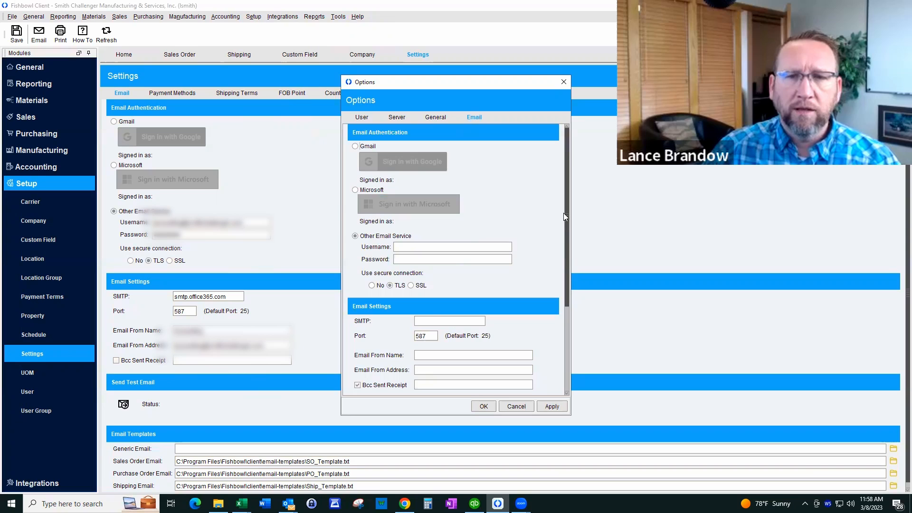
scroll(down, 3)
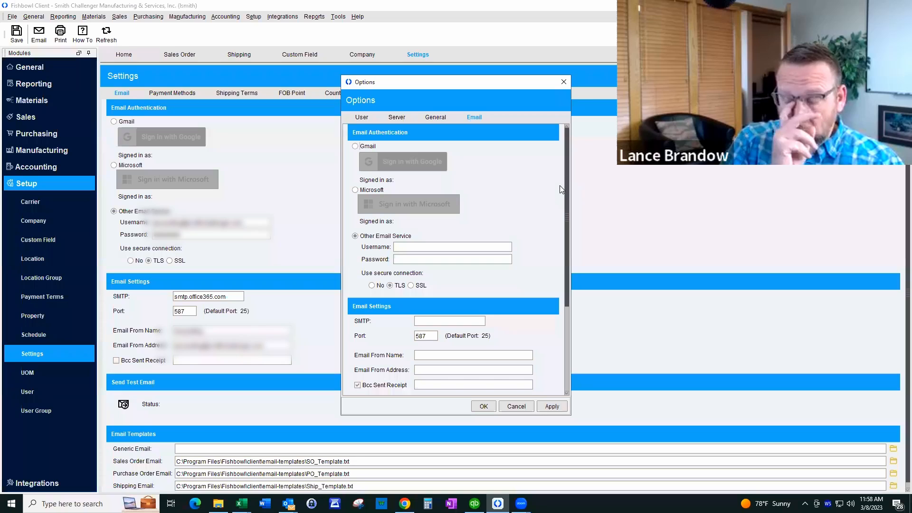
mouse_move(507, 324)
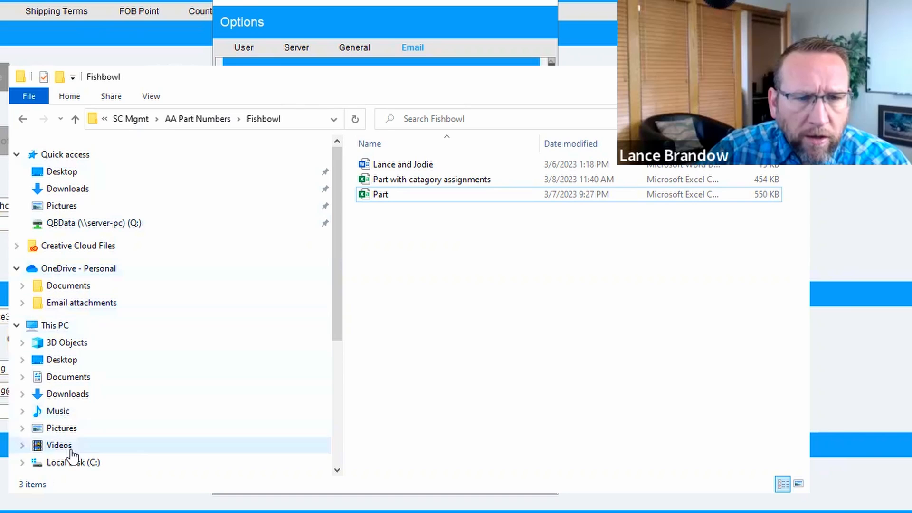
Browse File Explorer to C:\Program Files\Fishbowl\client\bin
click(72, 462)
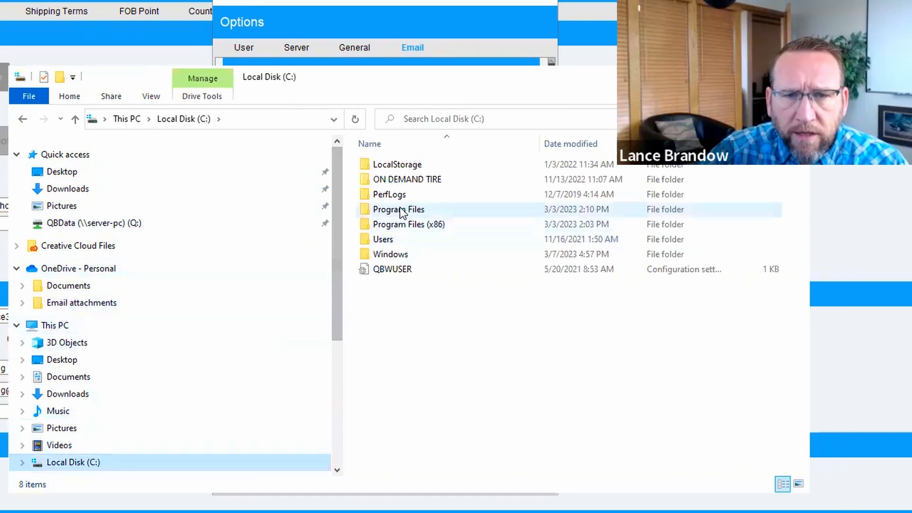
double_click(398, 209)
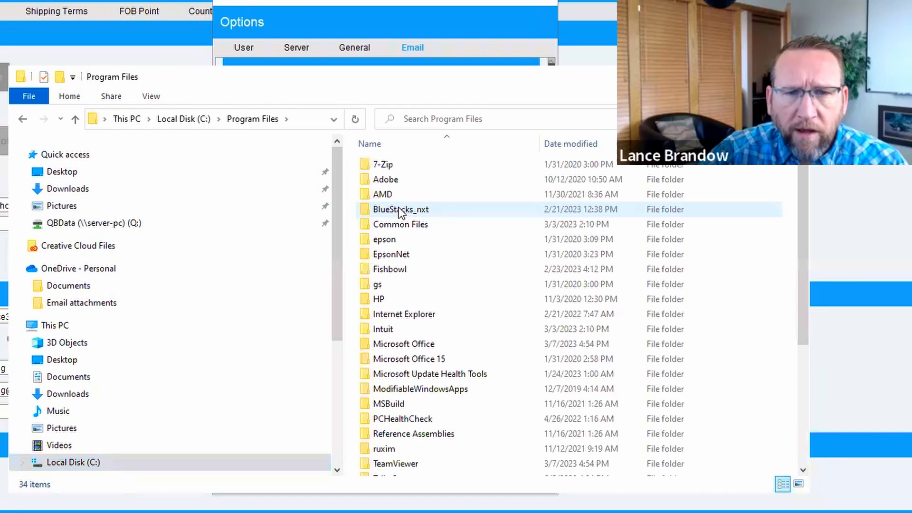
double_click(390, 269)
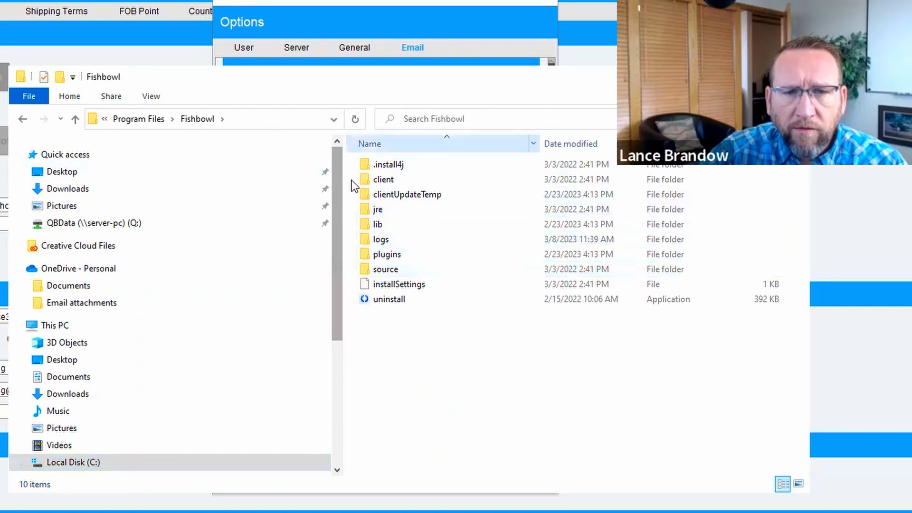
click(383, 179)
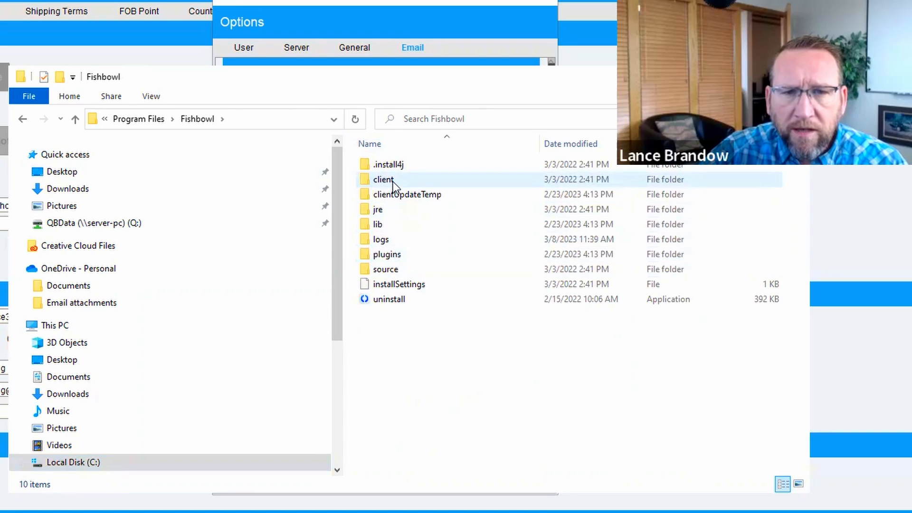
double_click(383, 179)
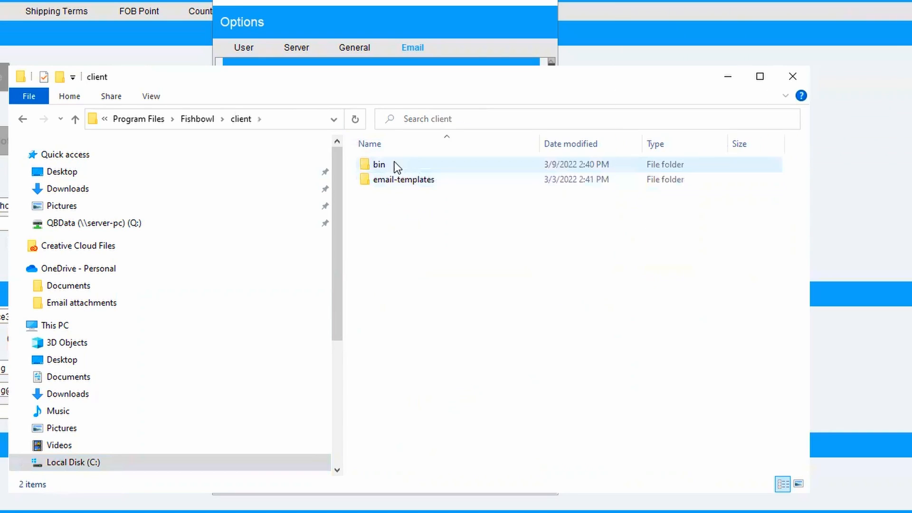
double_click(378, 165)
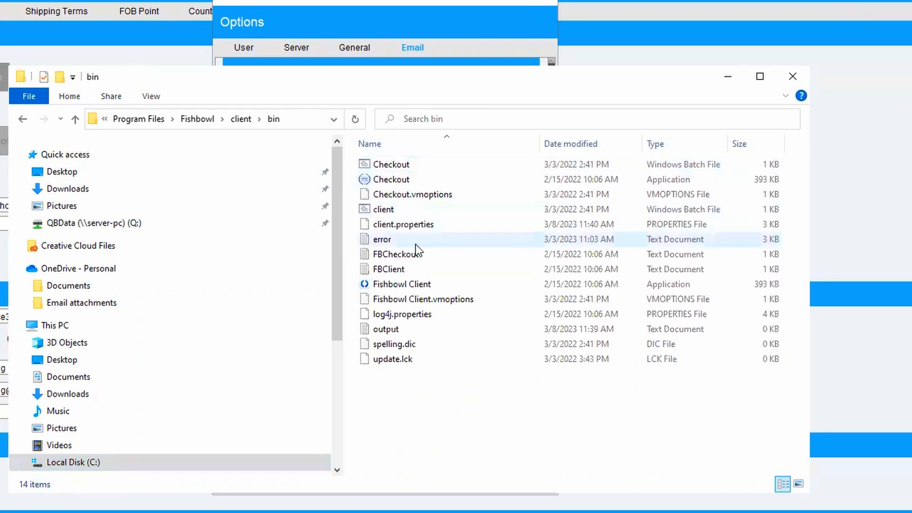
Open client.properties, choosing an app to open it with
click(403, 224)
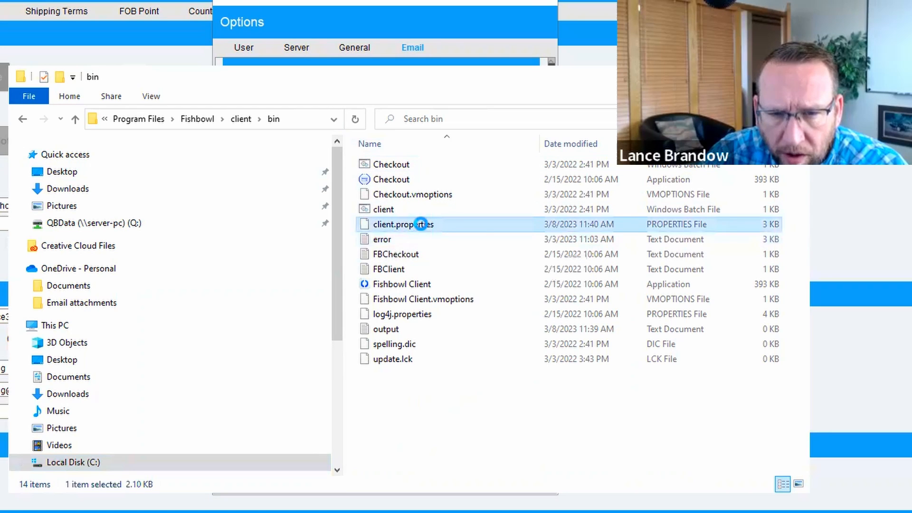
right_click(403, 224)
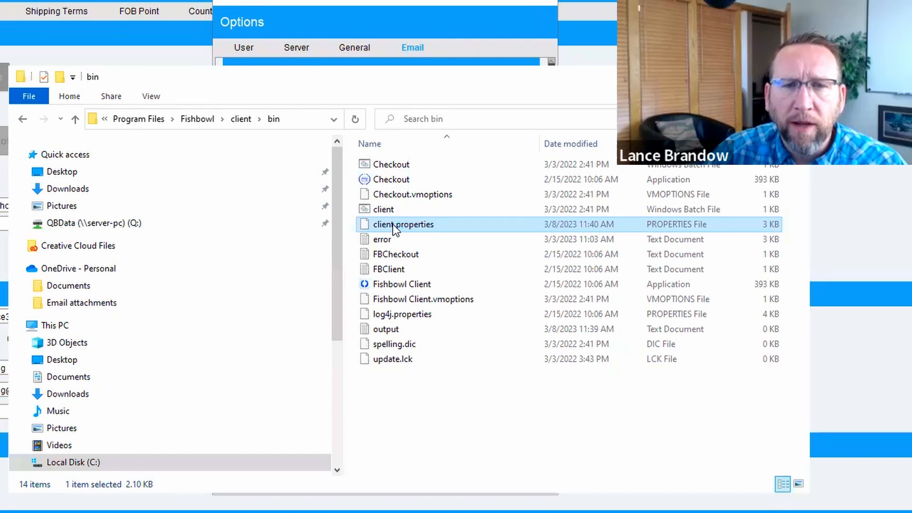
double_click(402, 224)
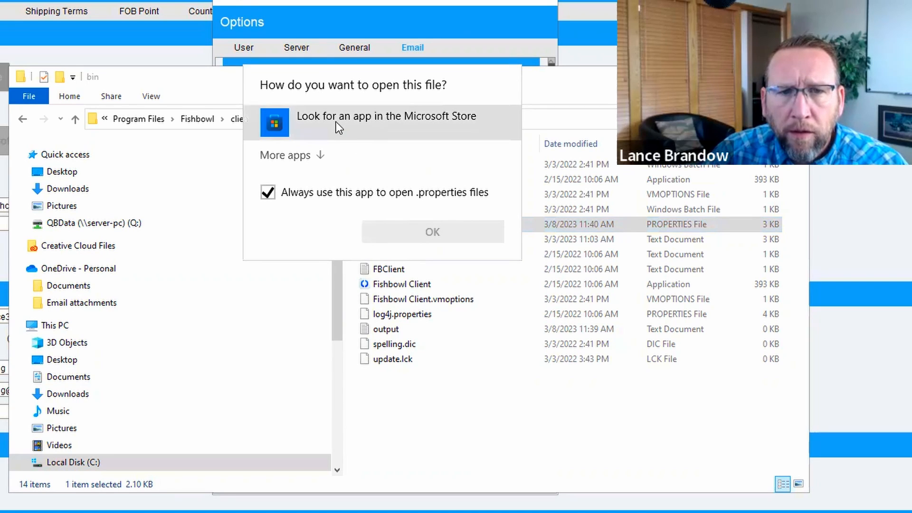
click(385, 123)
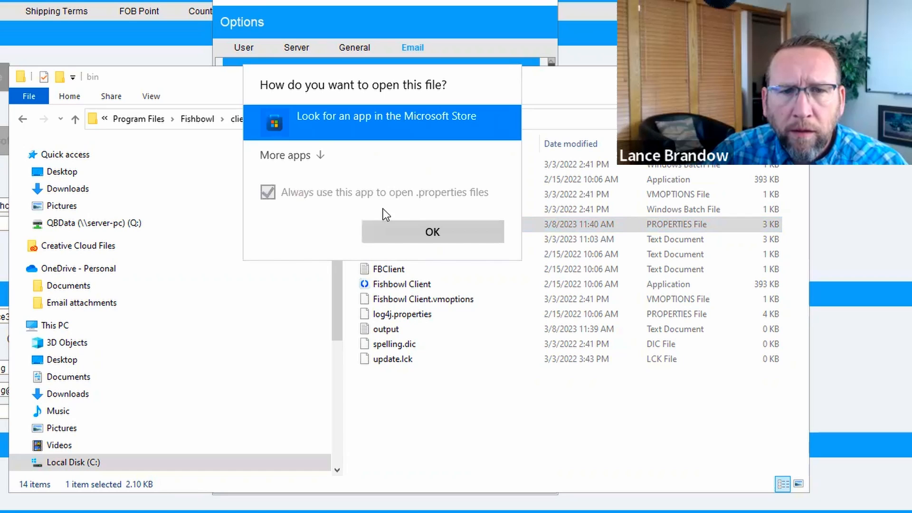
click(285, 155)
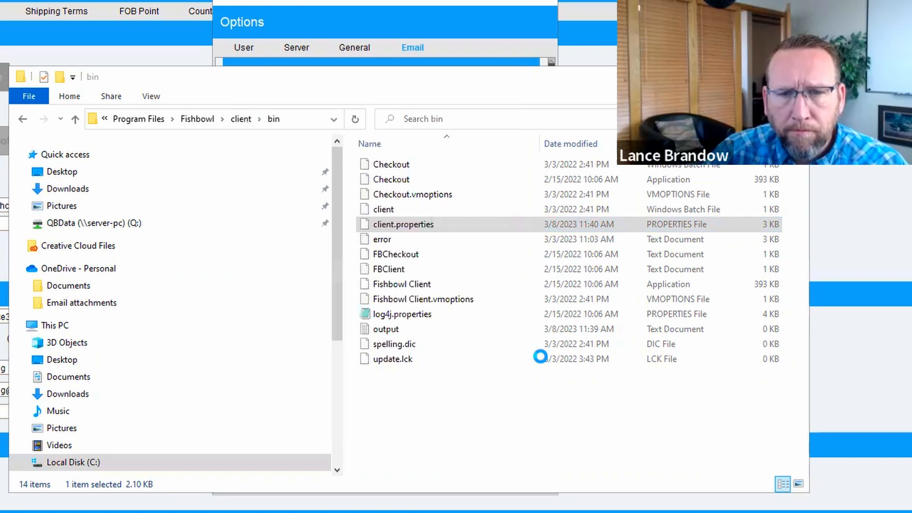
Open client.properties in Notepad and scroll to SecureEmail, FromName, FromEmail and BccSent
double_click(403, 224)
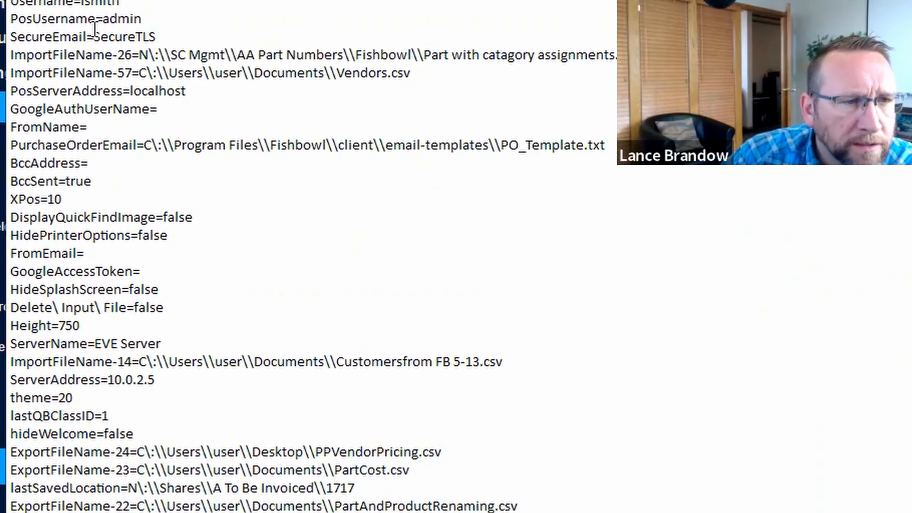
scroll(down, 3)
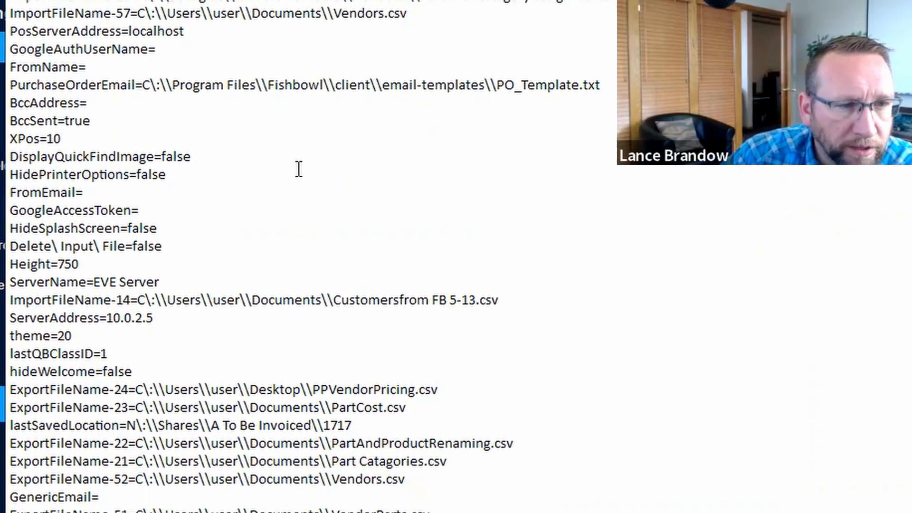
scroll(down, 3)
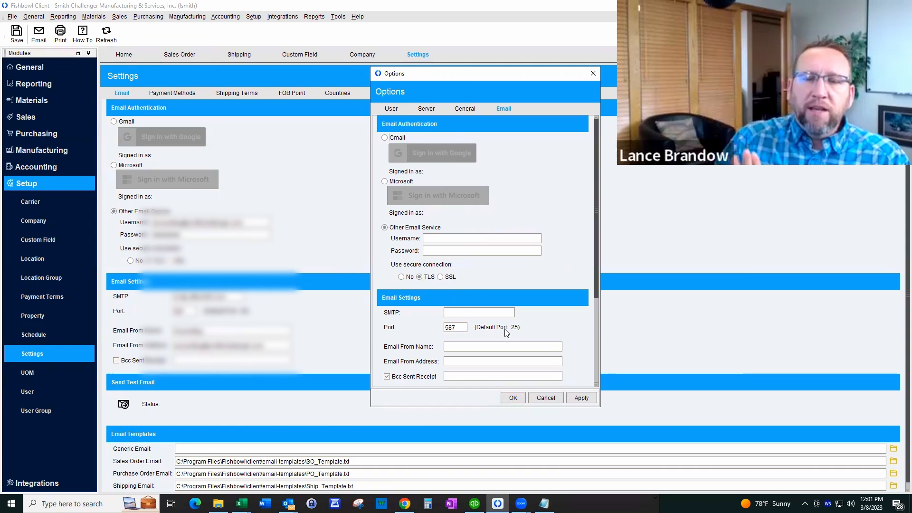
mouse_move(429, 410)
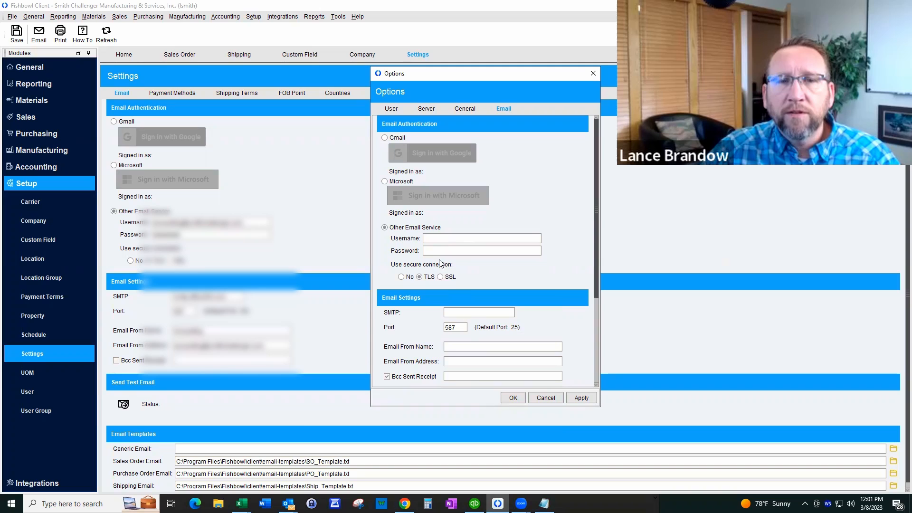
mouse_move(485, 225)
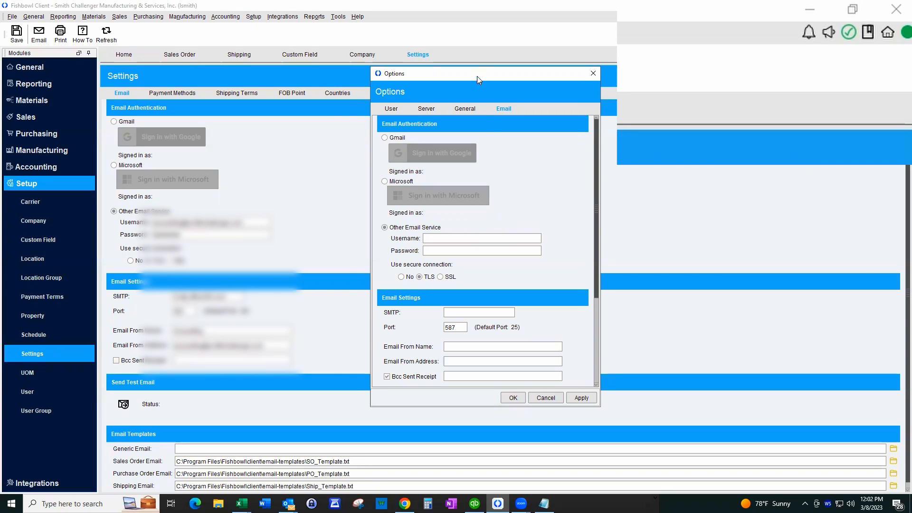
Move the Options window aside and select the Fishbowl folder in C:\Program Files
drag(476, 73, 479, 51)
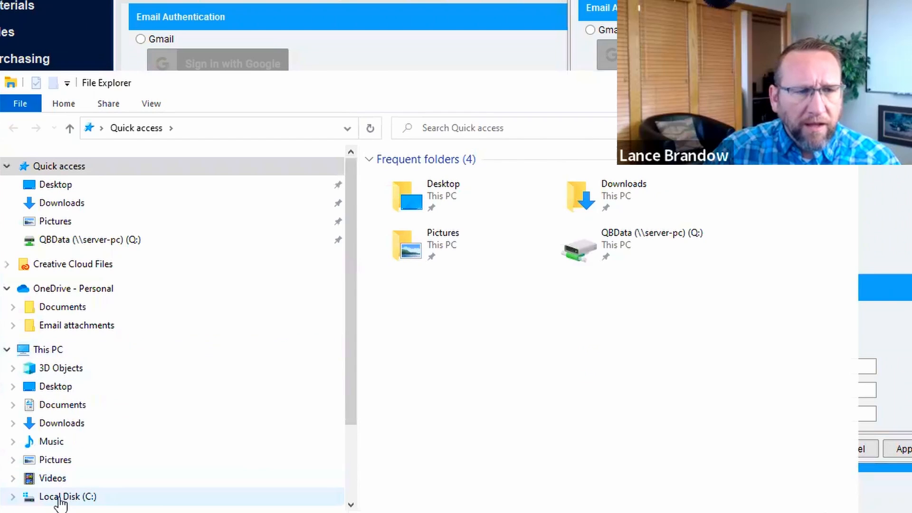
click(67, 496)
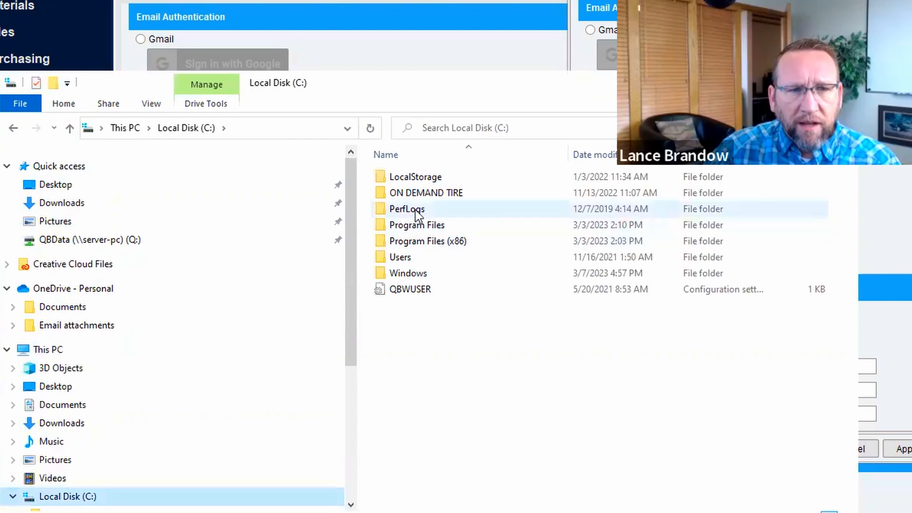
double_click(416, 225)
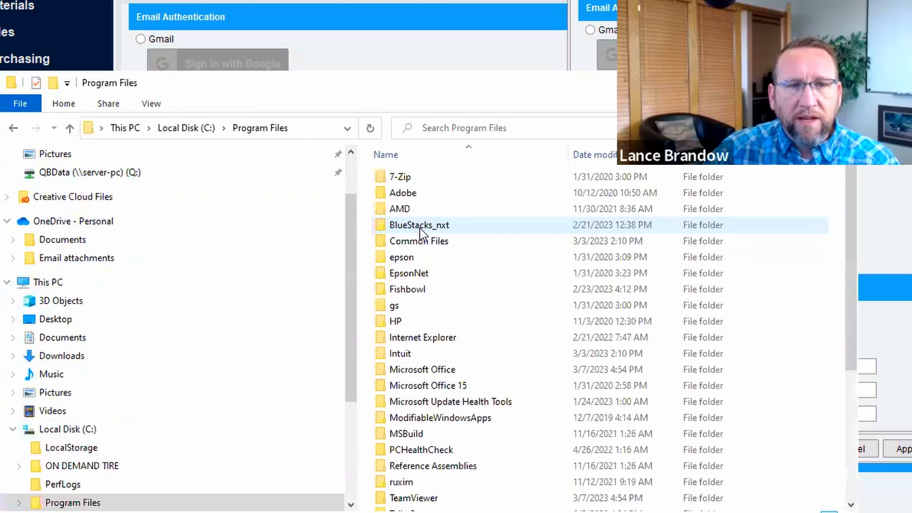
click(407, 289)
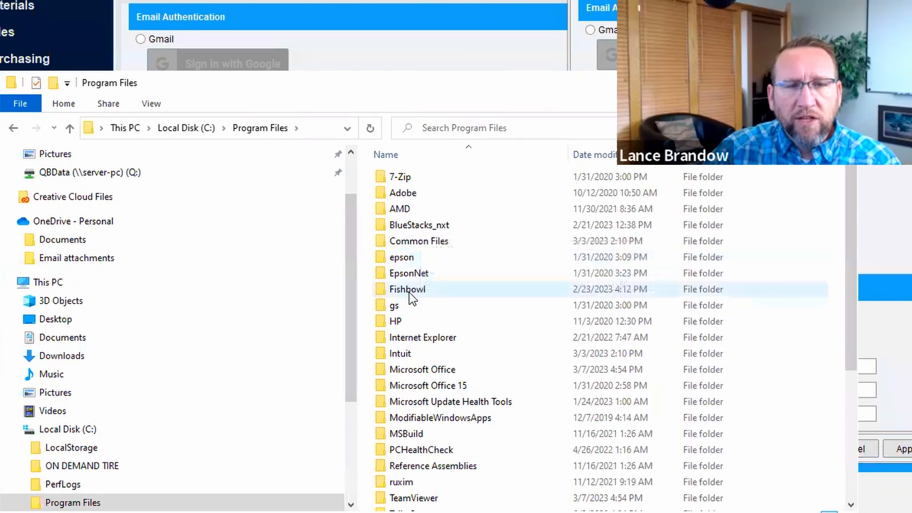
click(406, 289)
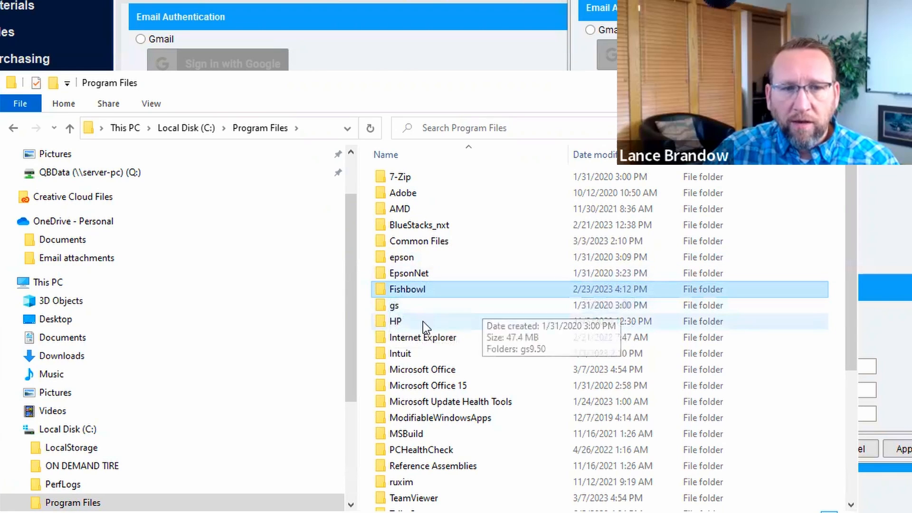
mouse_move(391, 353)
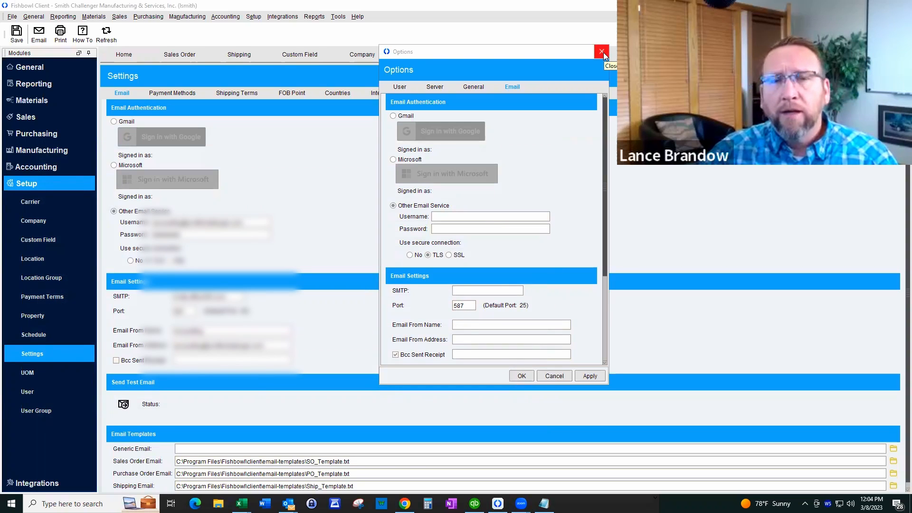
Close and reopen the per-user Email options, scroll through them, then close them again
click(601, 51)
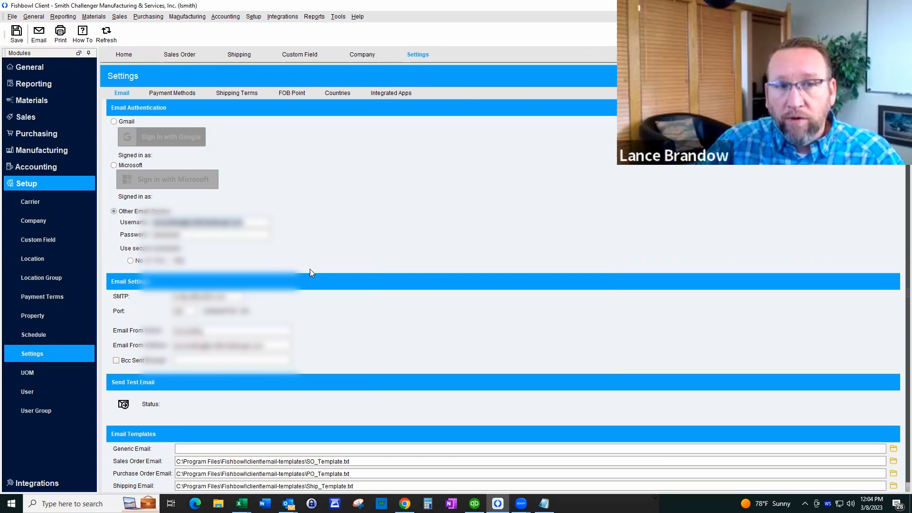
mouse_move(338, 16)
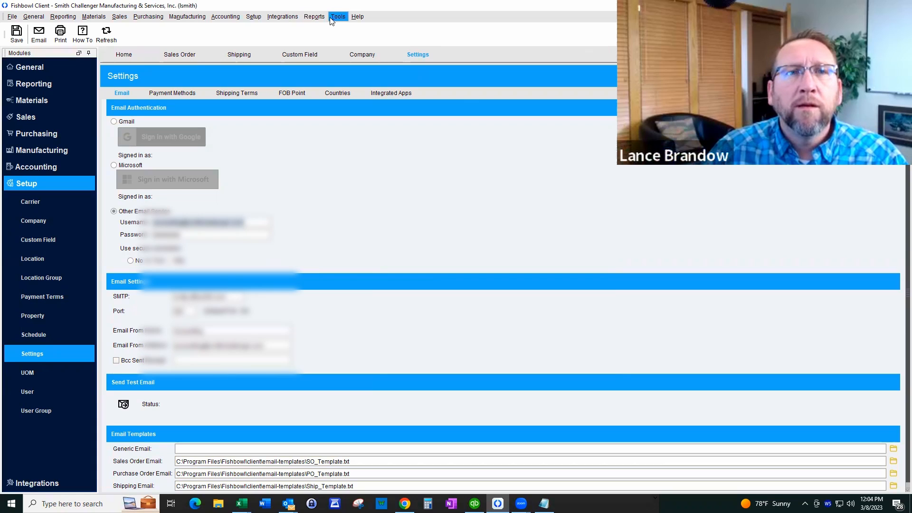
click(337, 16)
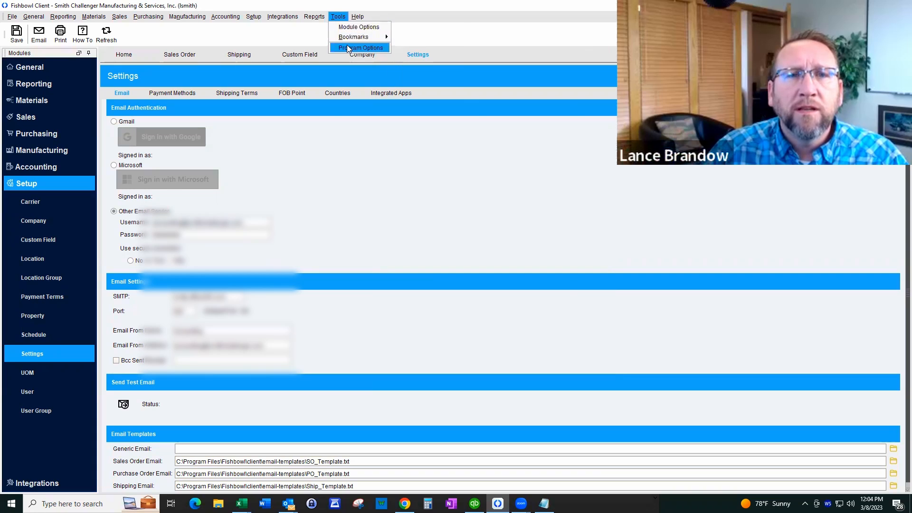
click(359, 47)
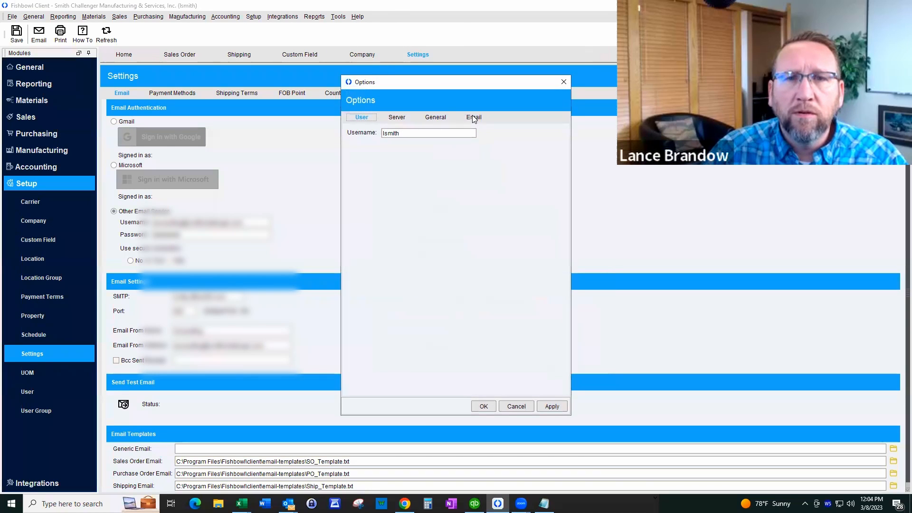
click(474, 117)
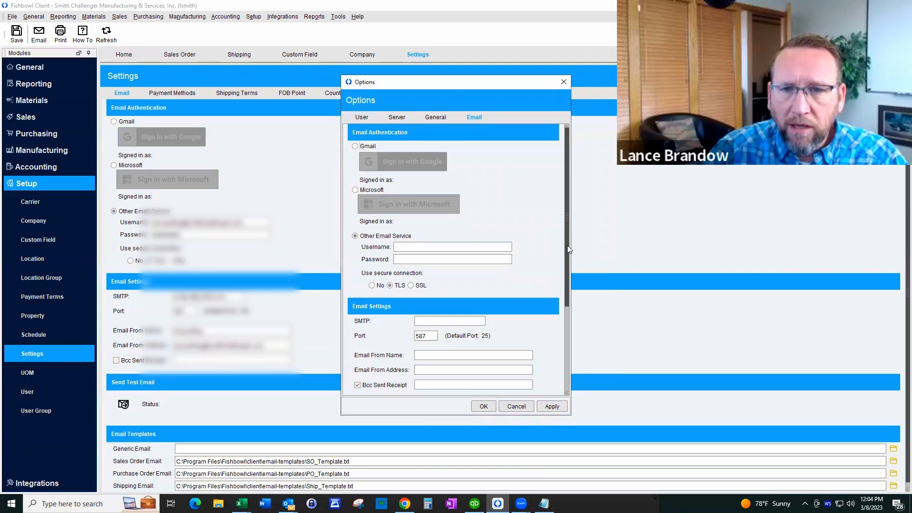
scroll(down, 3)
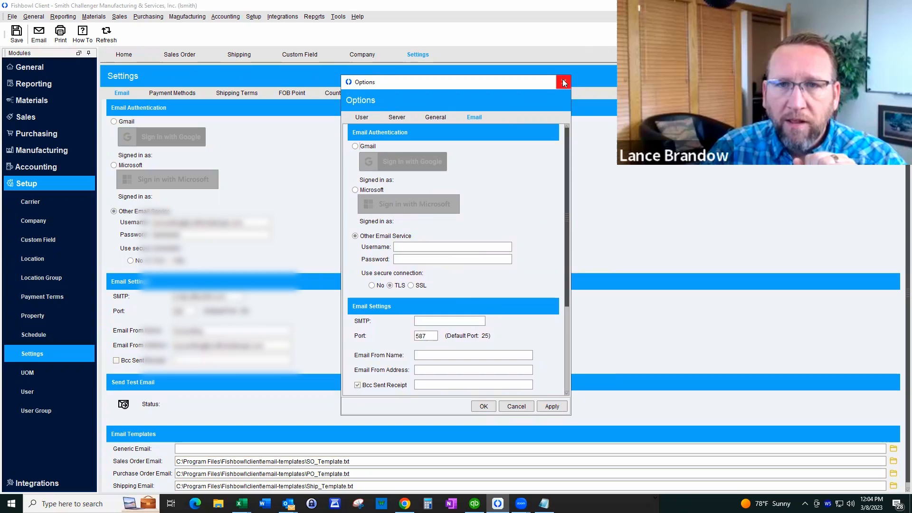
click(563, 81)
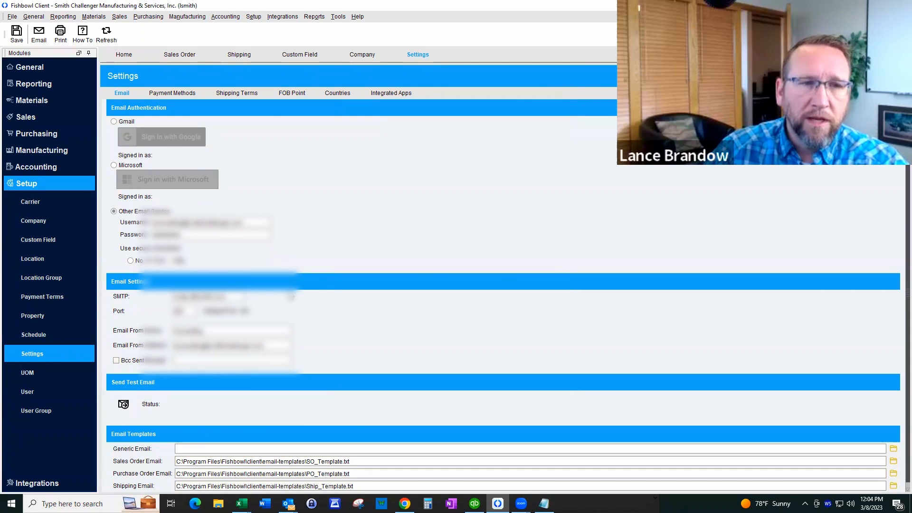
mouse_move(340, 407)
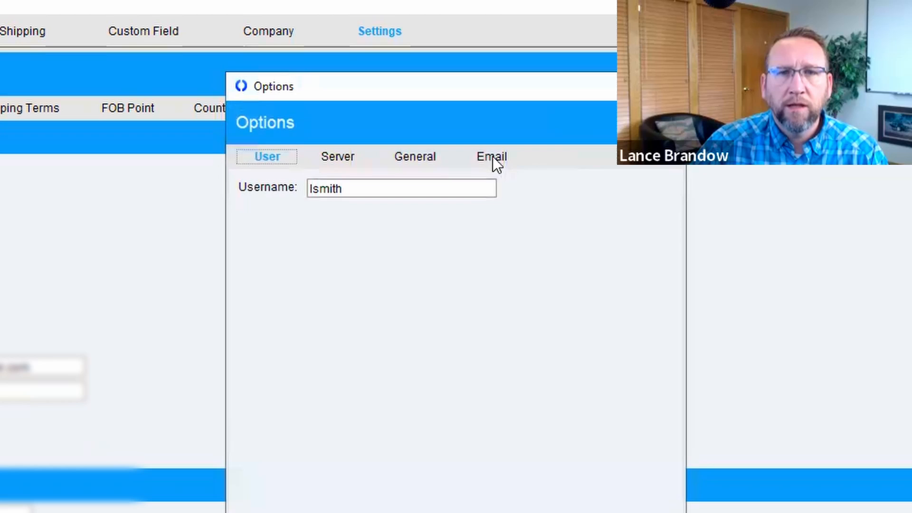
Switch the per-user Options window to its Email tab
click(492, 156)
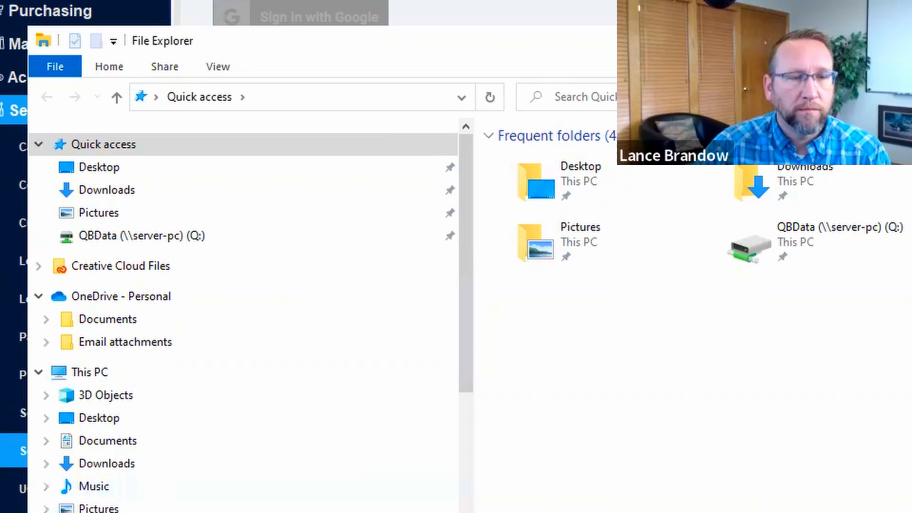
Browse Local Disk (C:) into Program Files and click the Fishbowl folder
click(114, 365)
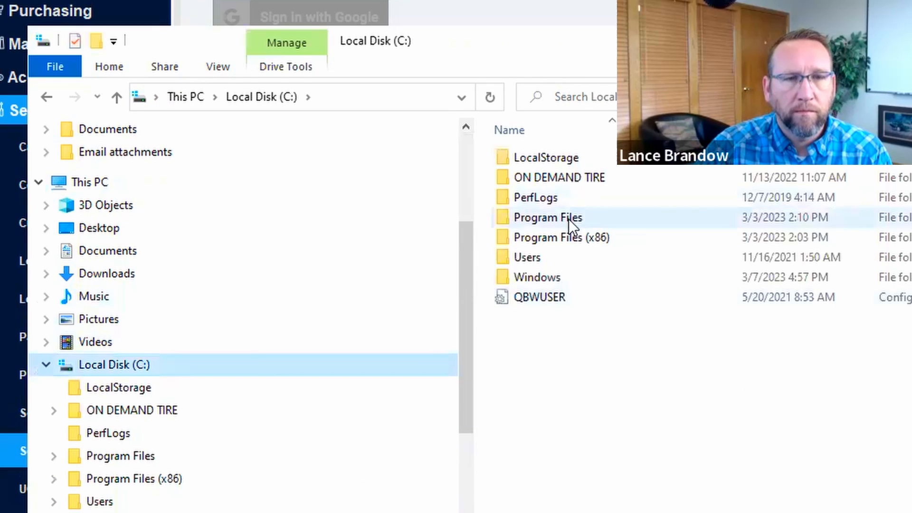
double_click(547, 217)
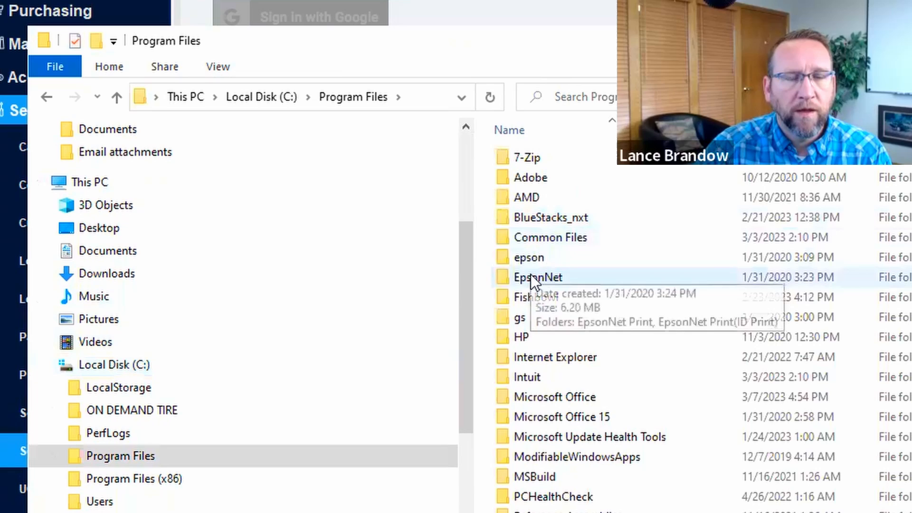
click(535, 297)
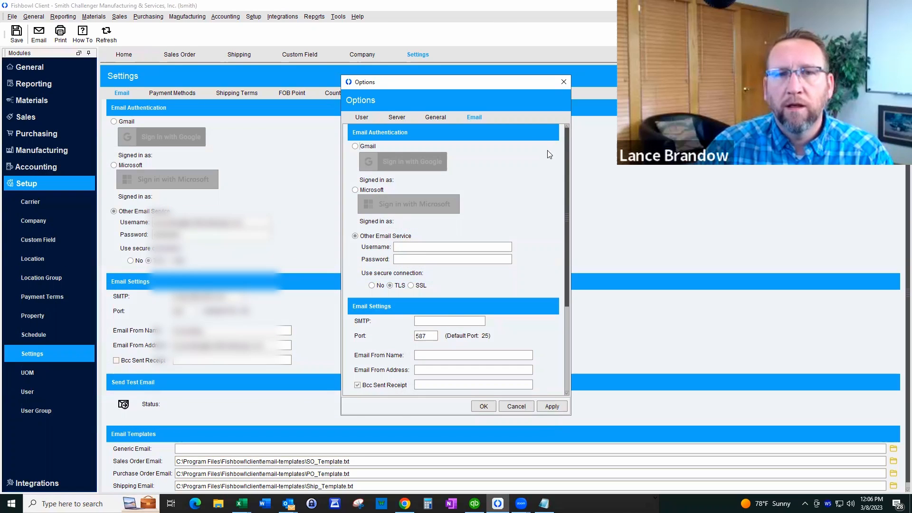
mouse_move(409, 167)
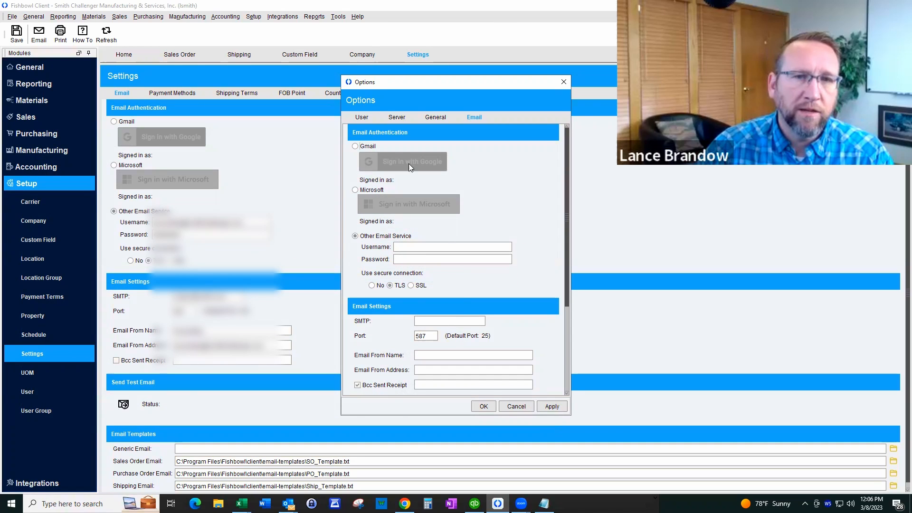
mouse_move(466, 144)
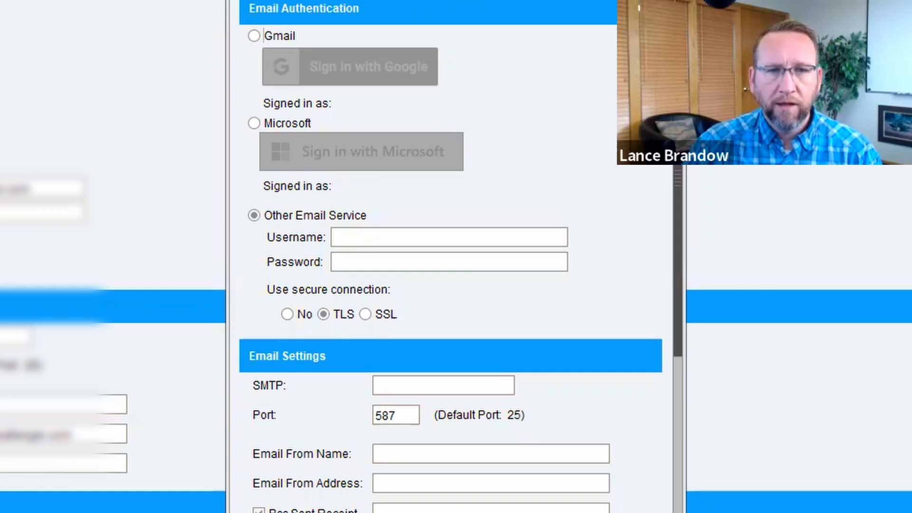
click(448, 236)
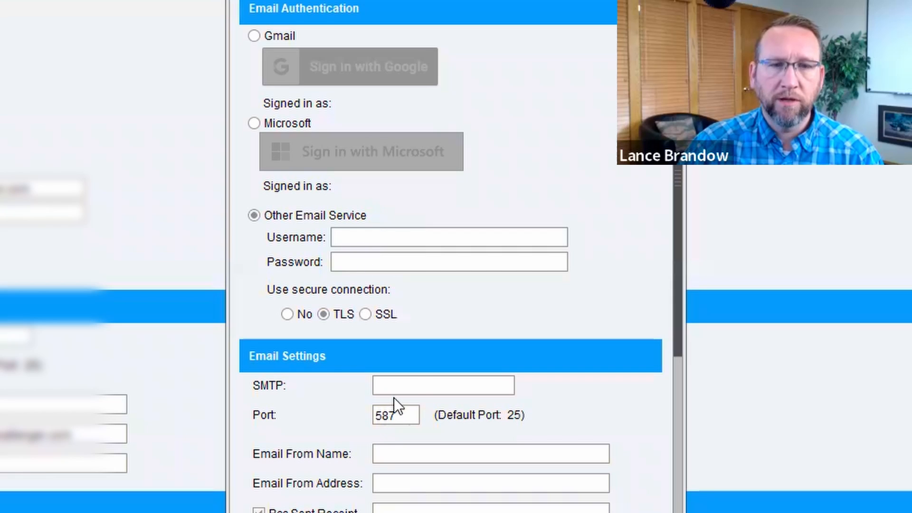
click(447, 237)
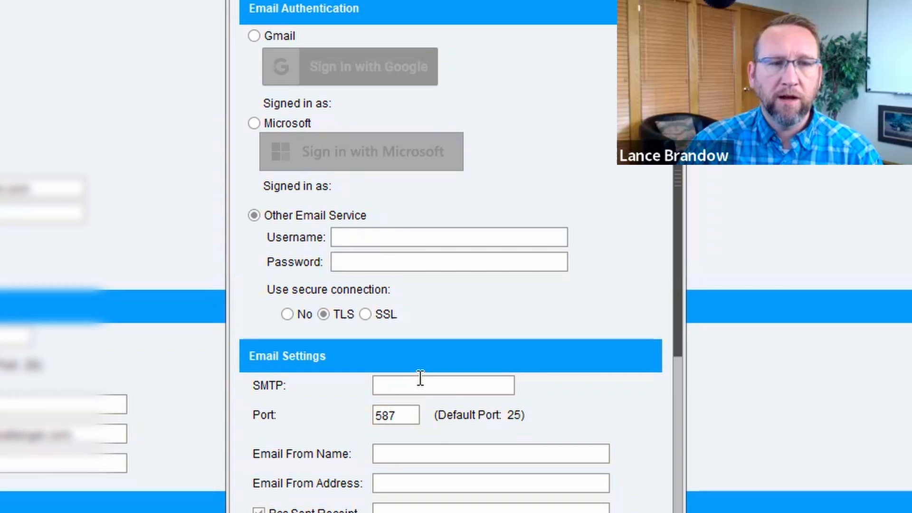
click(448, 237)
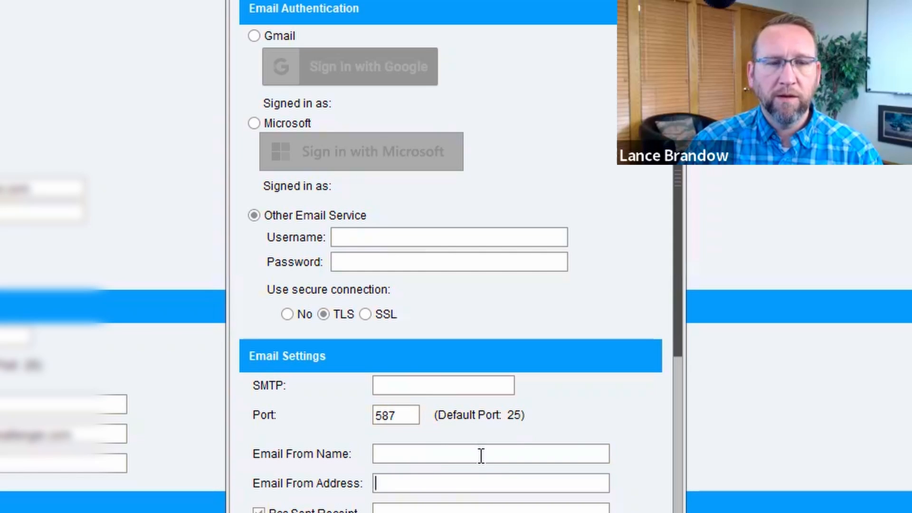
scroll(down, 3)
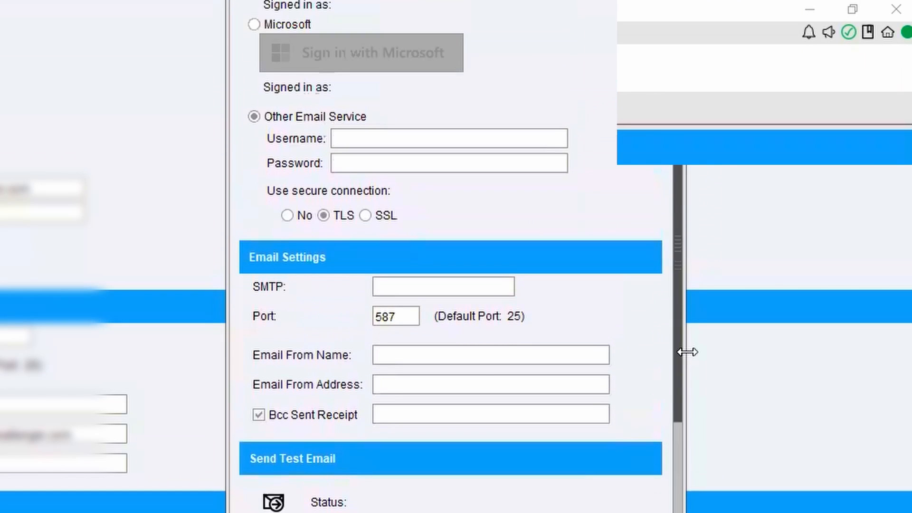
scroll(down, 3)
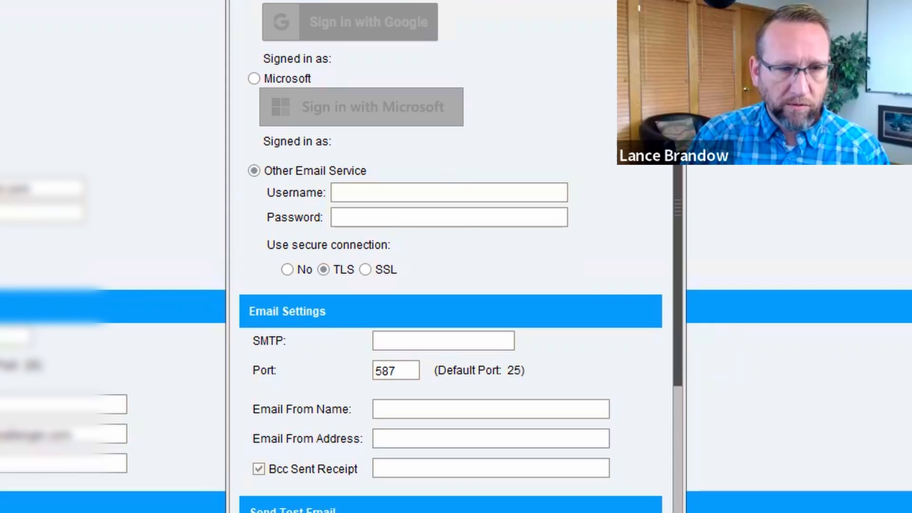
click(490, 438)
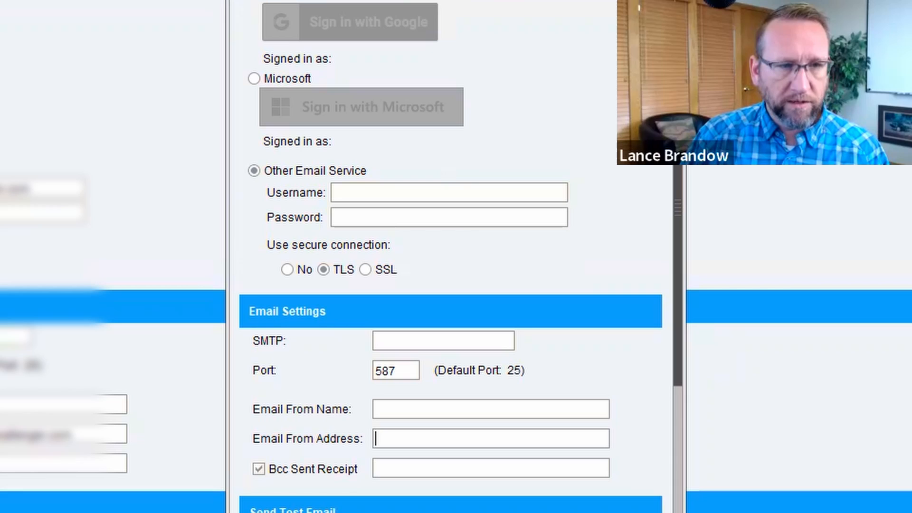